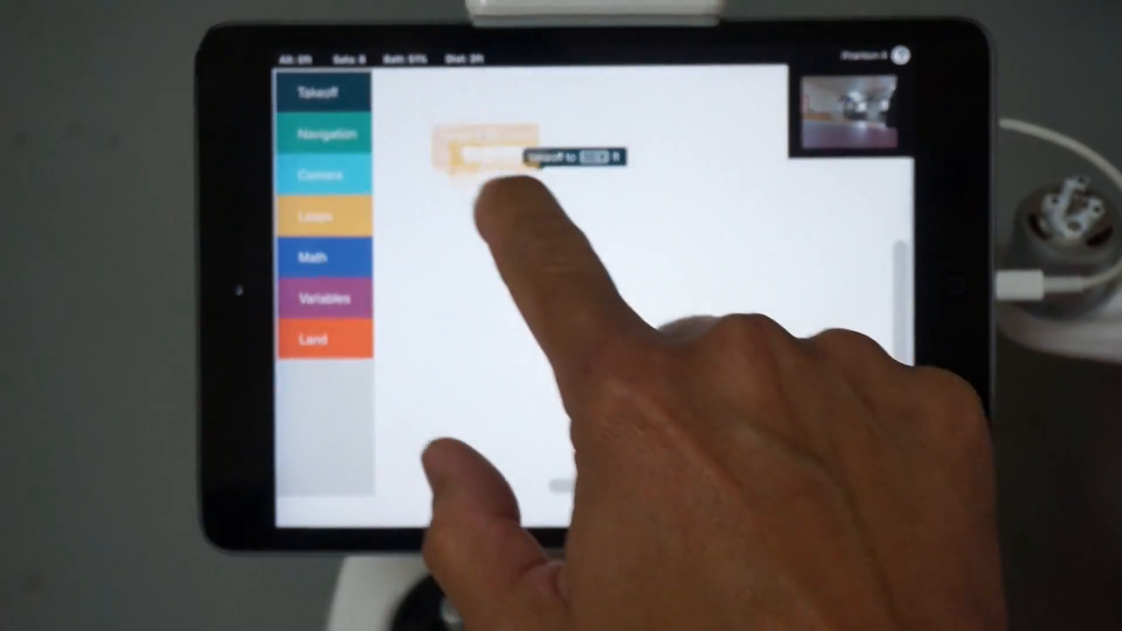
Step: Add takeoff to 50 ft, then a repeat-5 loop flying forward 50 ft
click(586, 156)
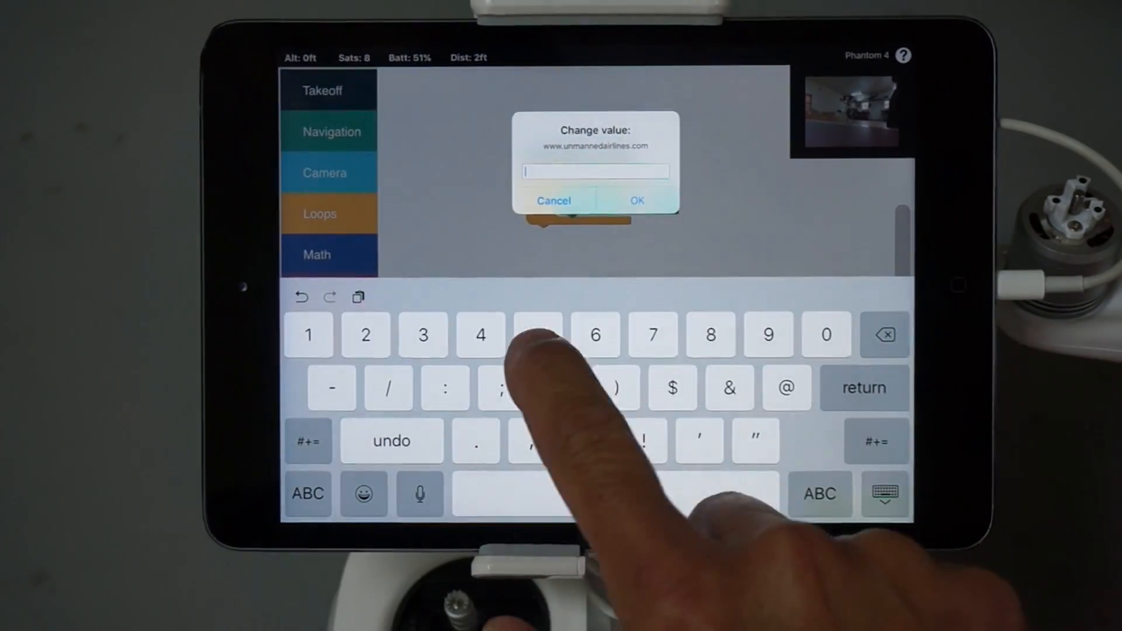
click(636, 200)
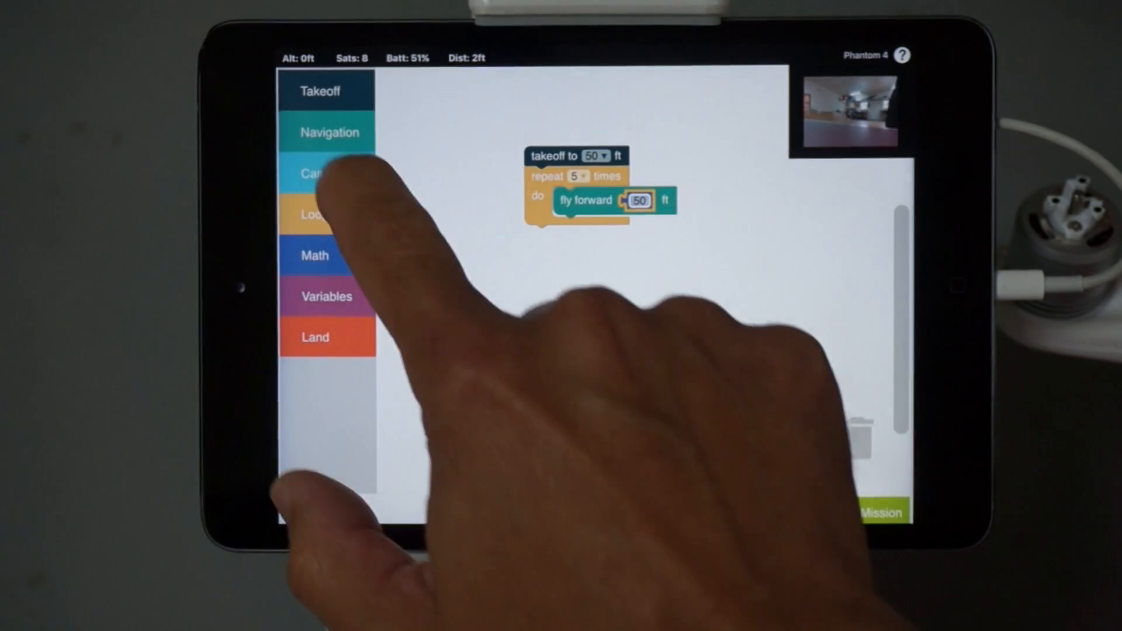
Step: Add a yaw right of 160 degrees inside the loop, replacing the default 10 degrees
click(329, 132)
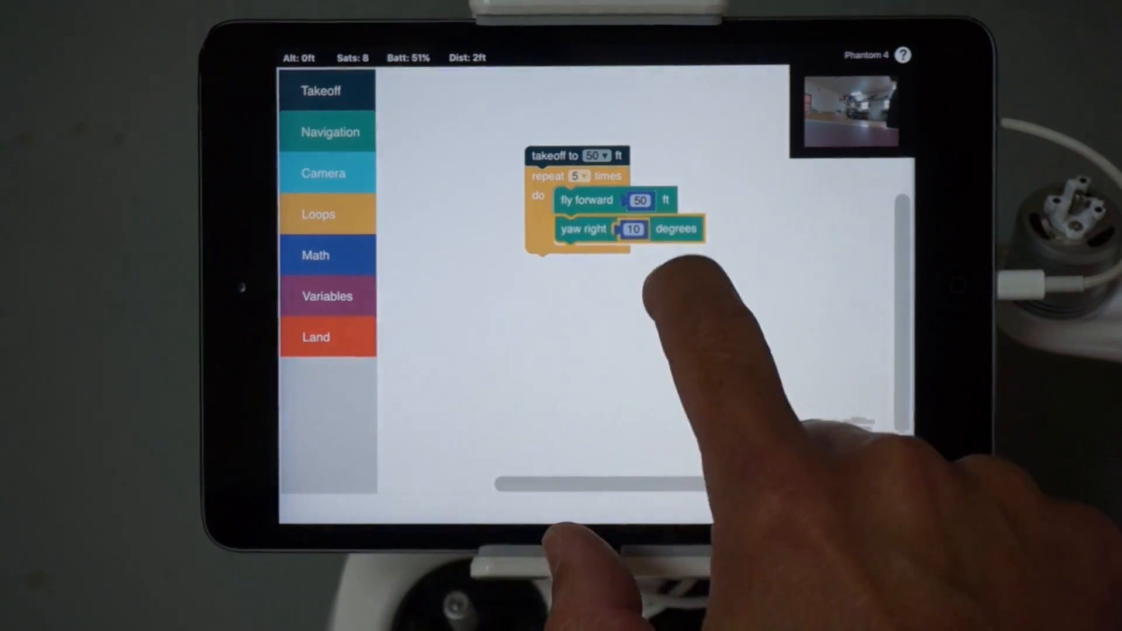
click(633, 229)
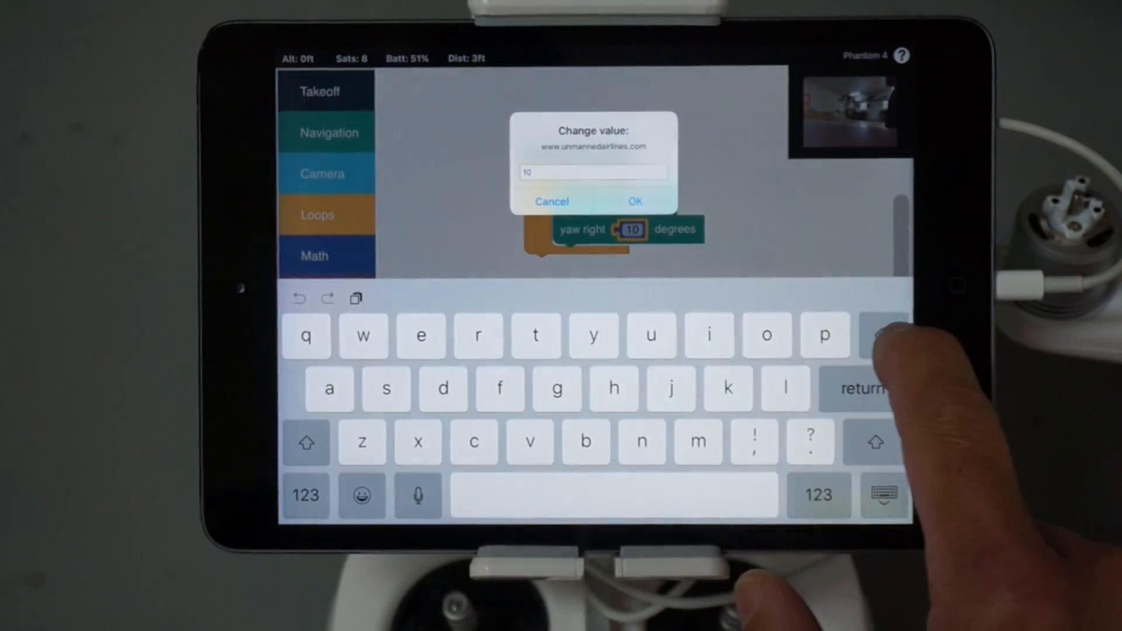
click(306, 496)
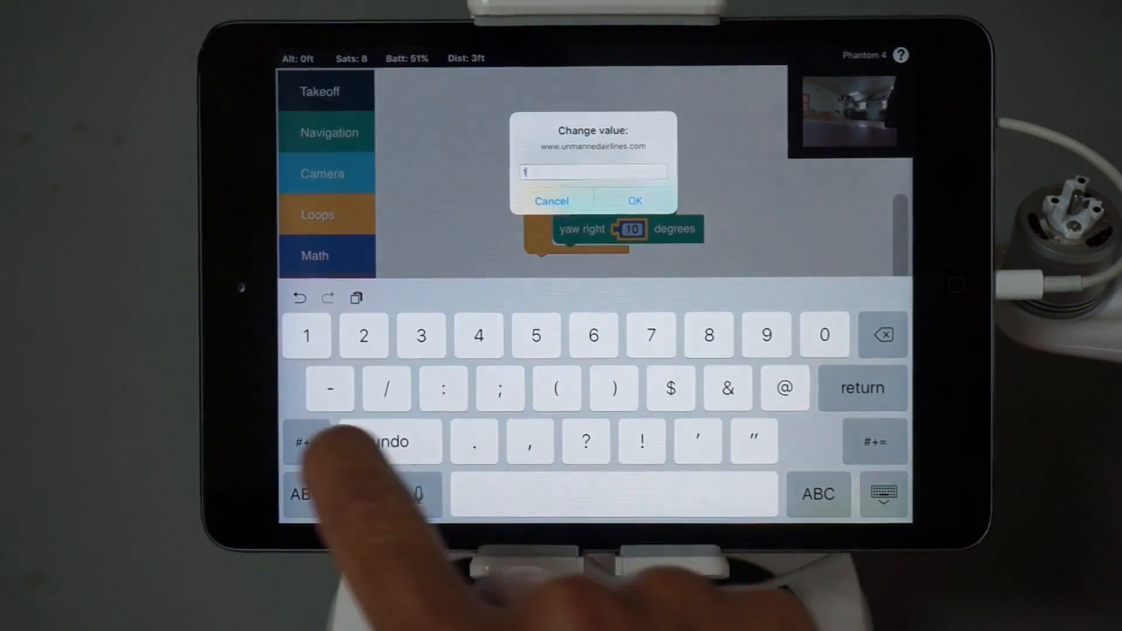
click(594, 336)
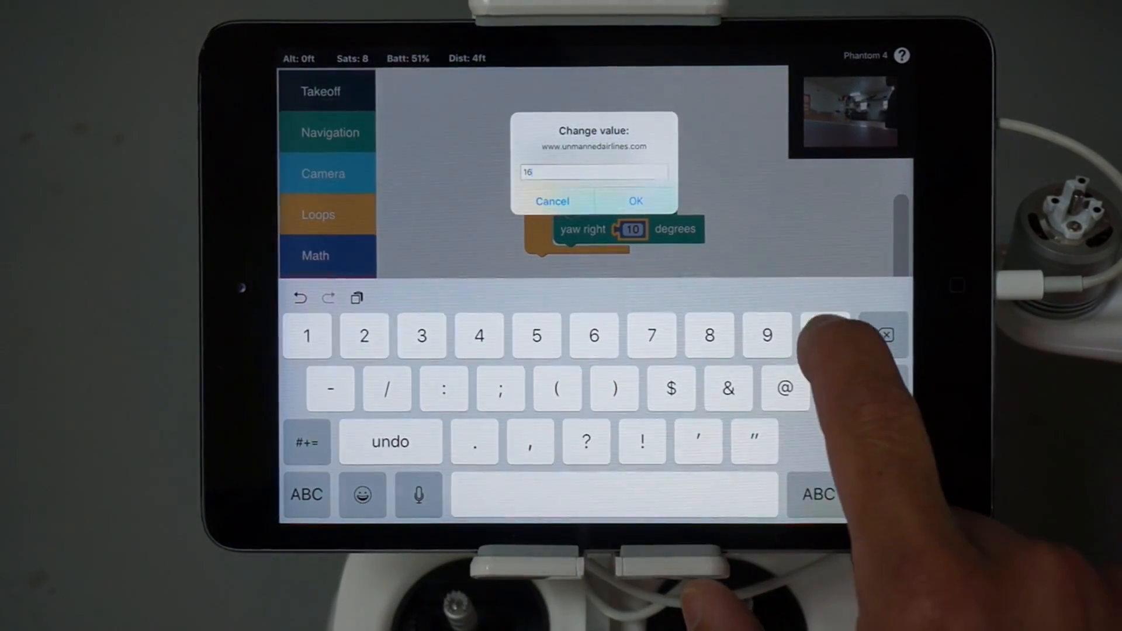
click(634, 201)
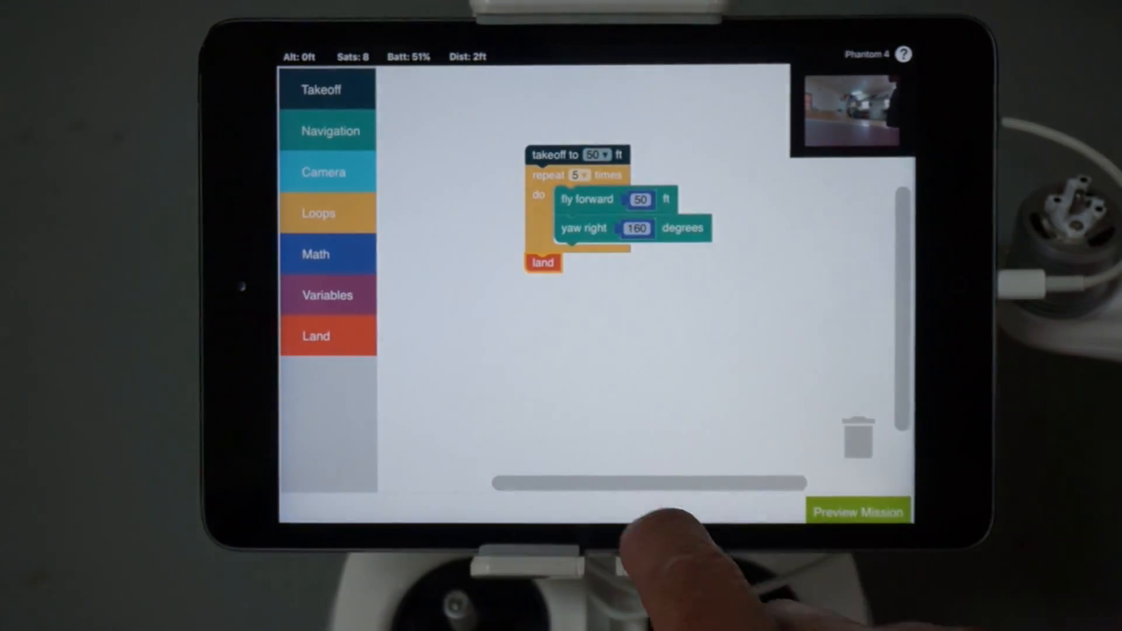
click(858, 512)
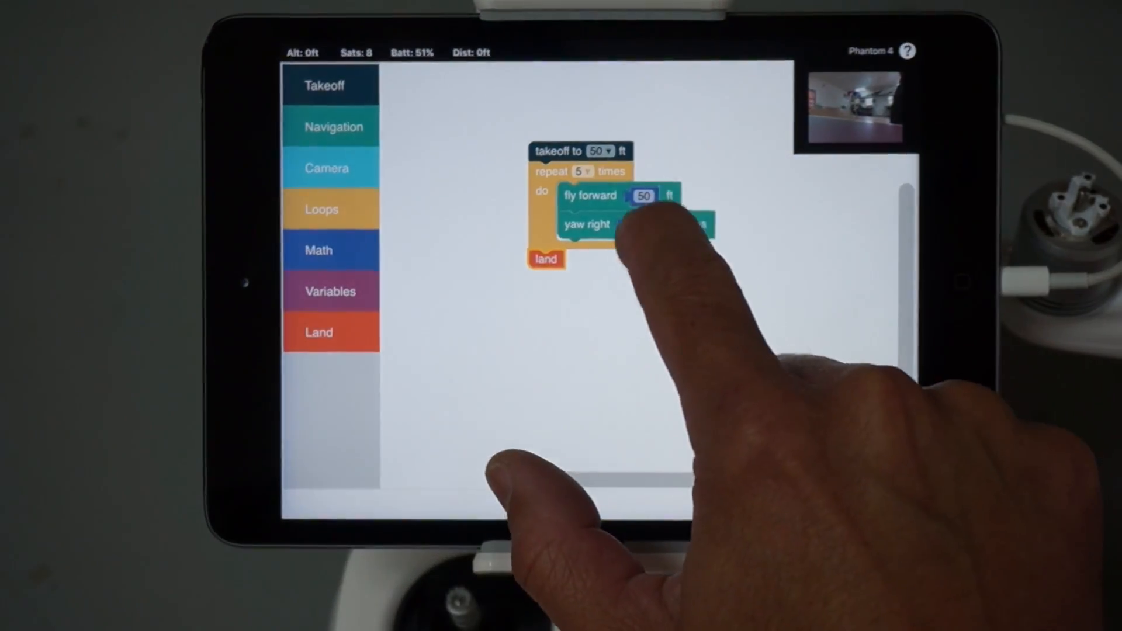
click(641, 225)
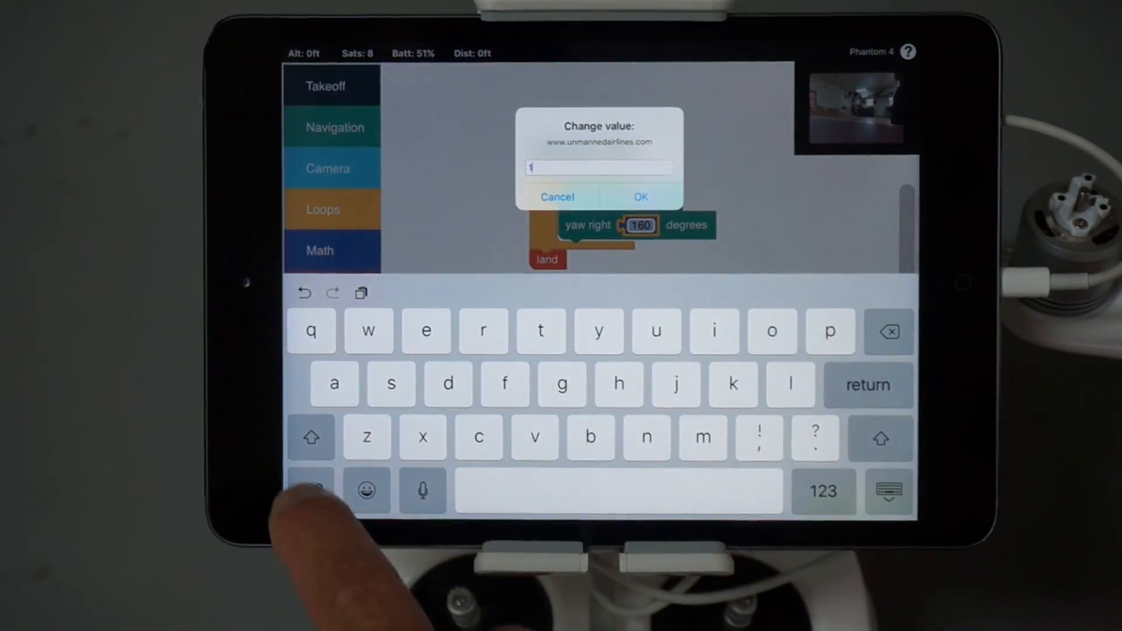
click(823, 493)
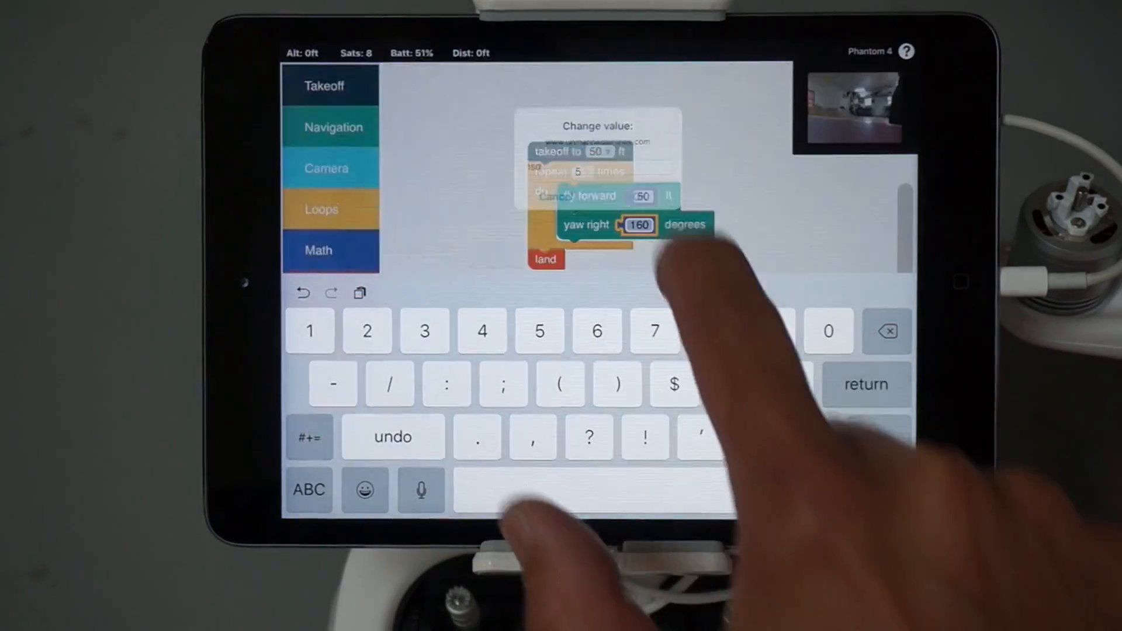